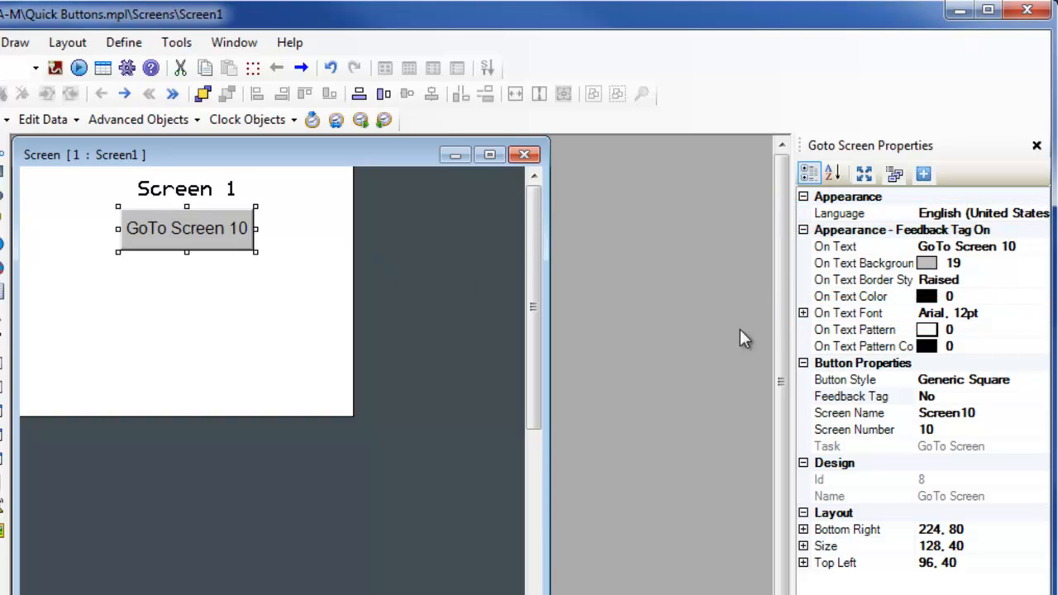
Step: Keep the button's feedback turned off and list the GoTo quick button types
click(1040, 380)
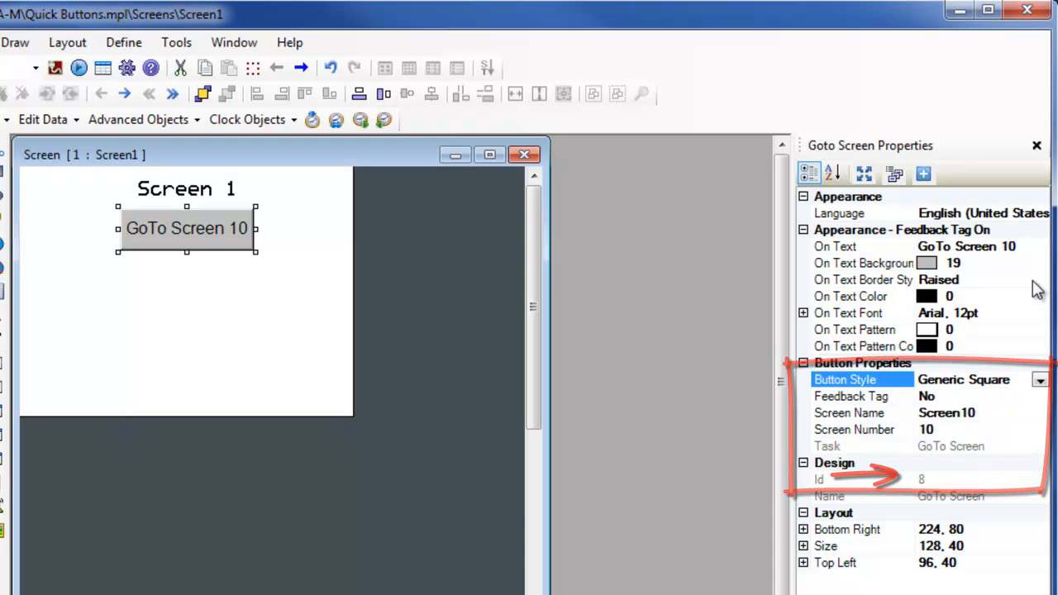
click(1039, 280)
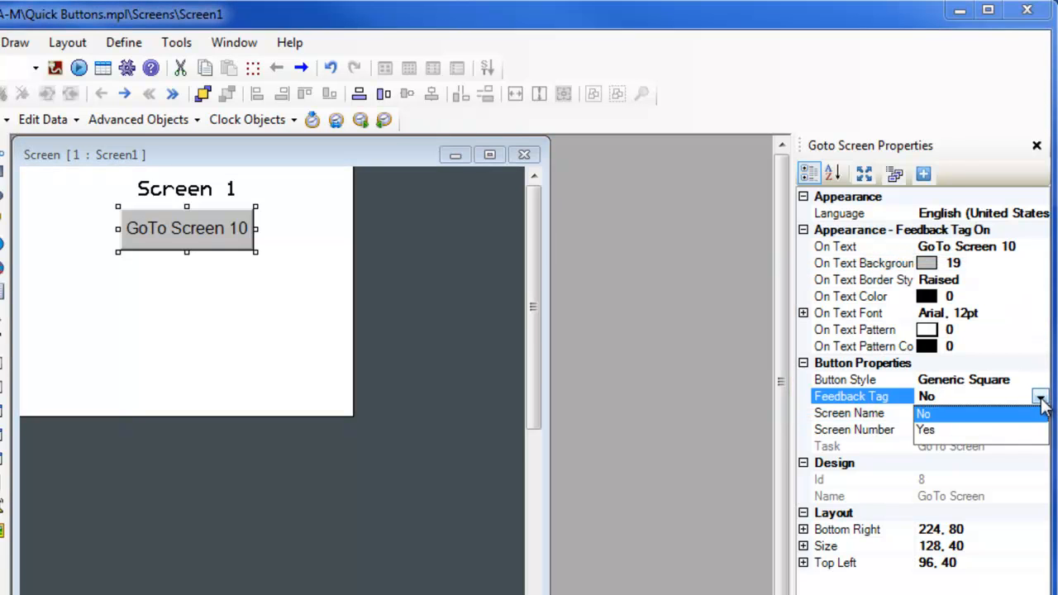
click(929, 430)
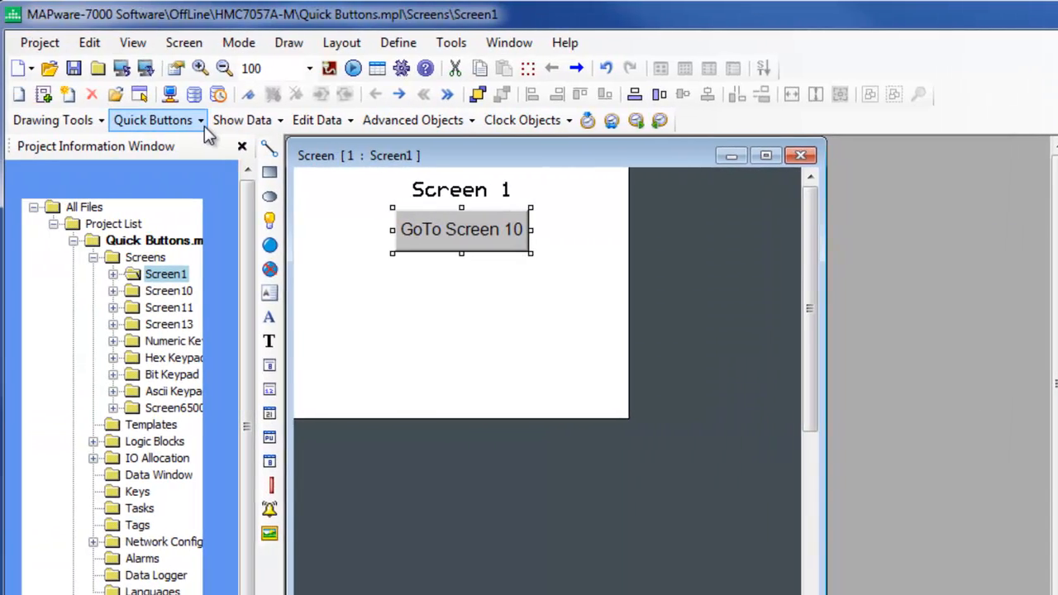
click(153, 120)
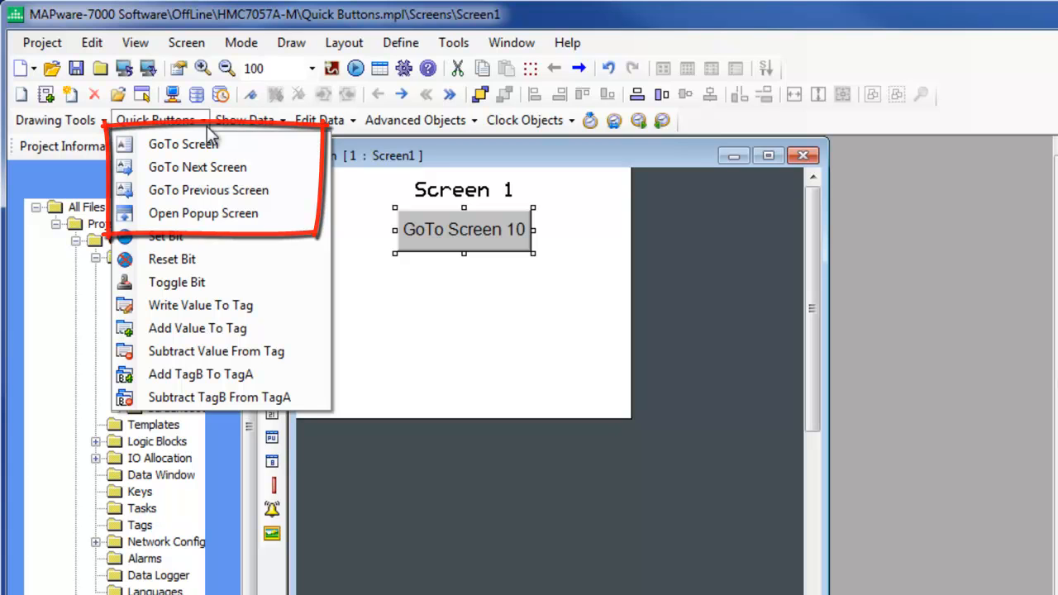
mouse_move(209, 132)
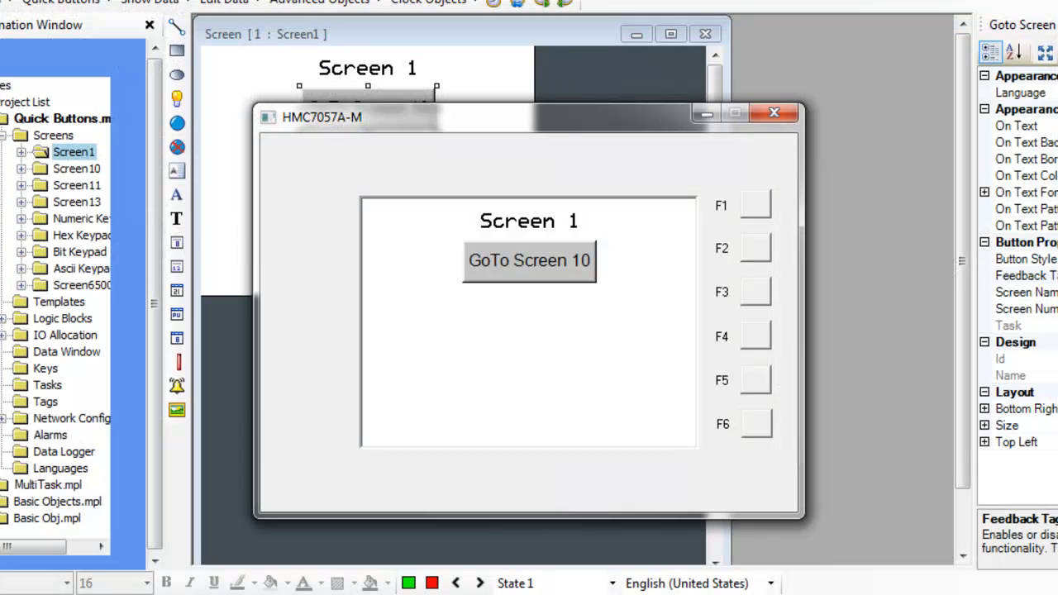
Step: Jump to Screen 10, advance to Screens 11 and 13, then return to Screen 10
click(529, 260)
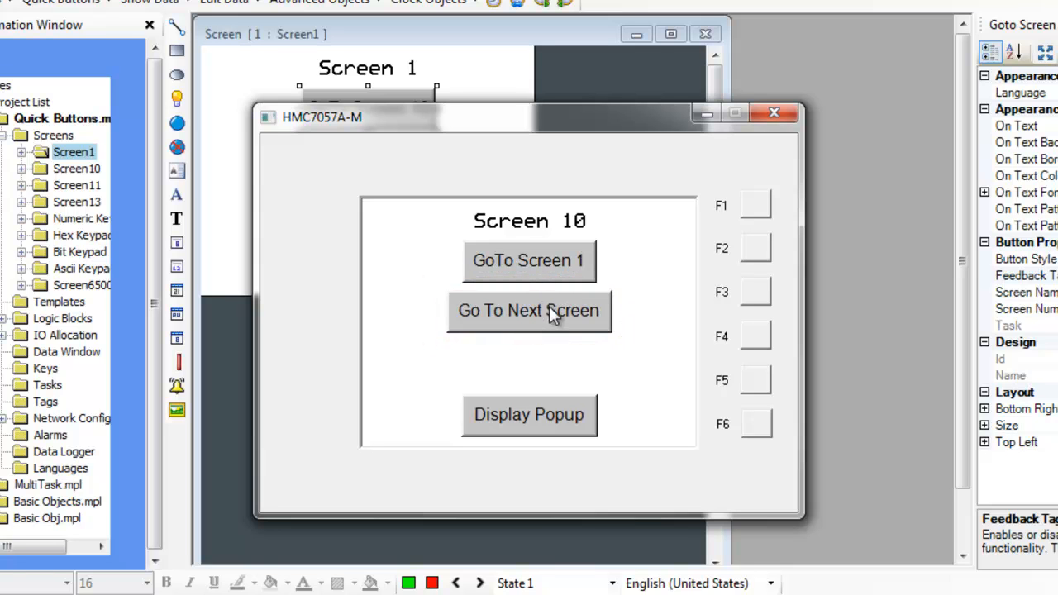
mouse_move(564, 311)
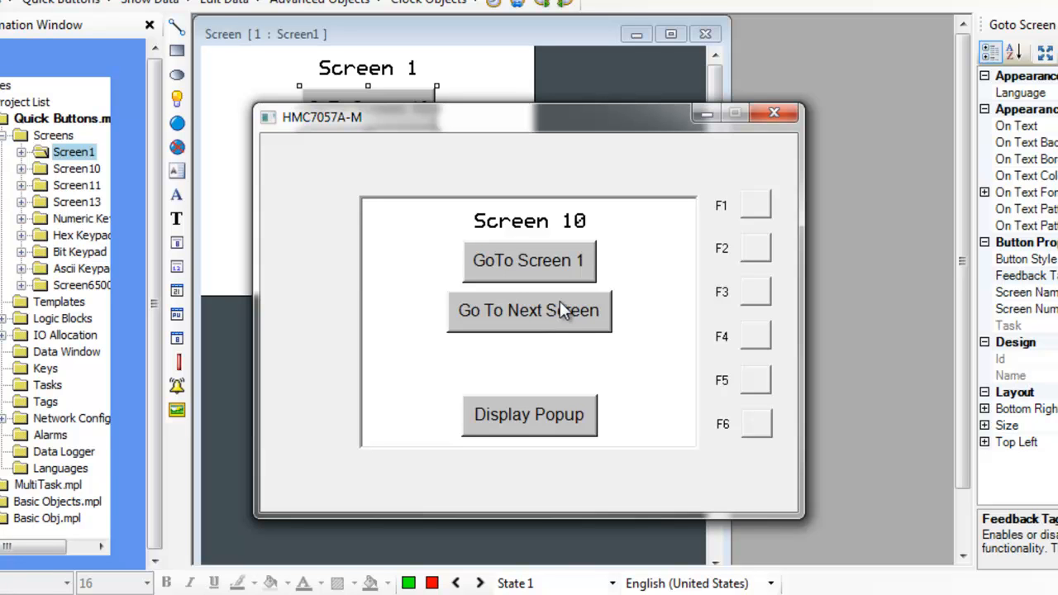
mouse_move(563, 312)
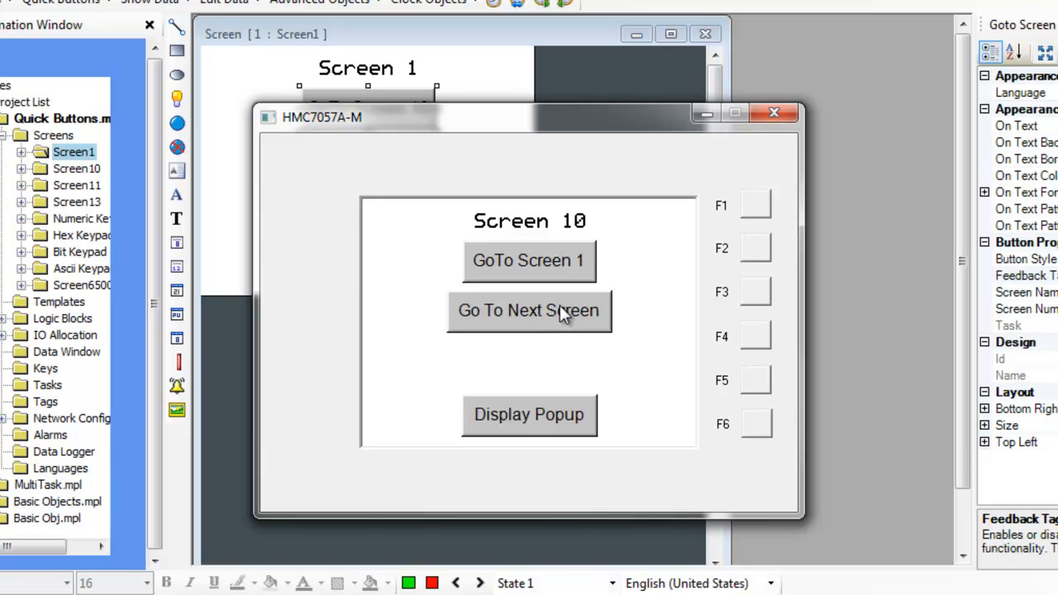
click(529, 311)
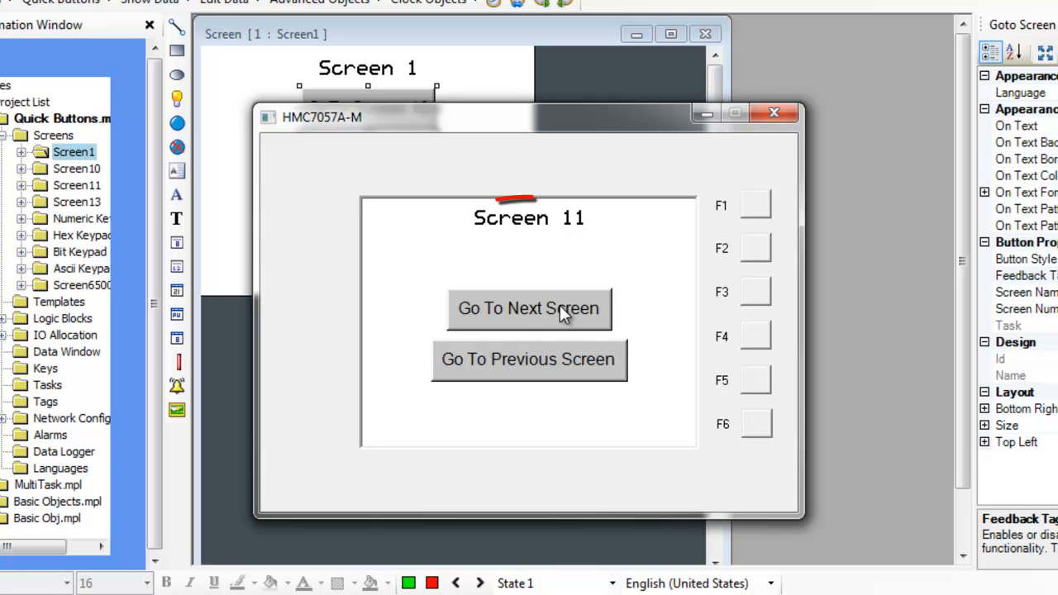
click(529, 309)
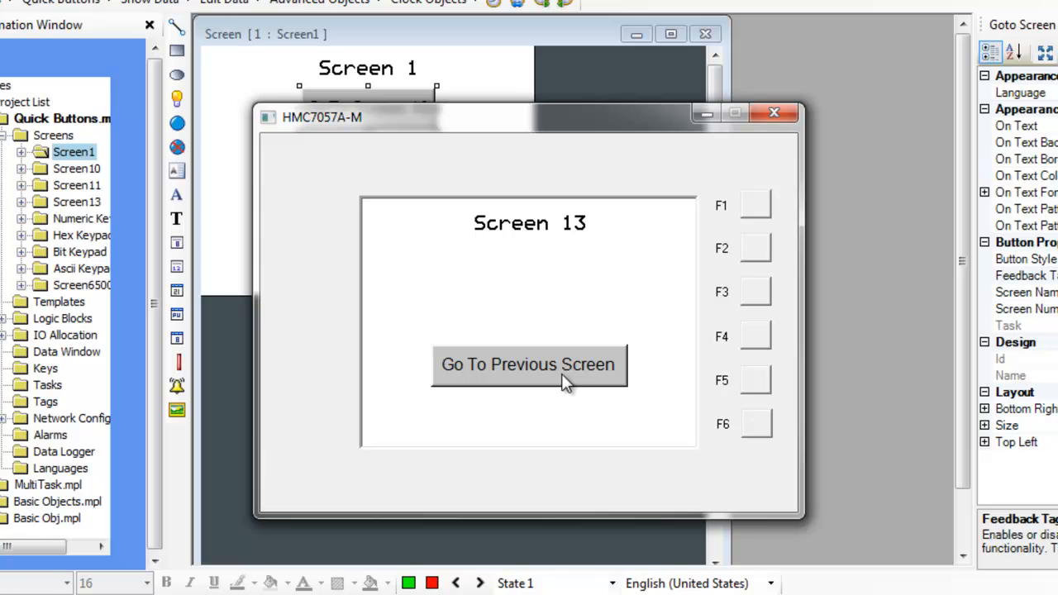
click(530, 364)
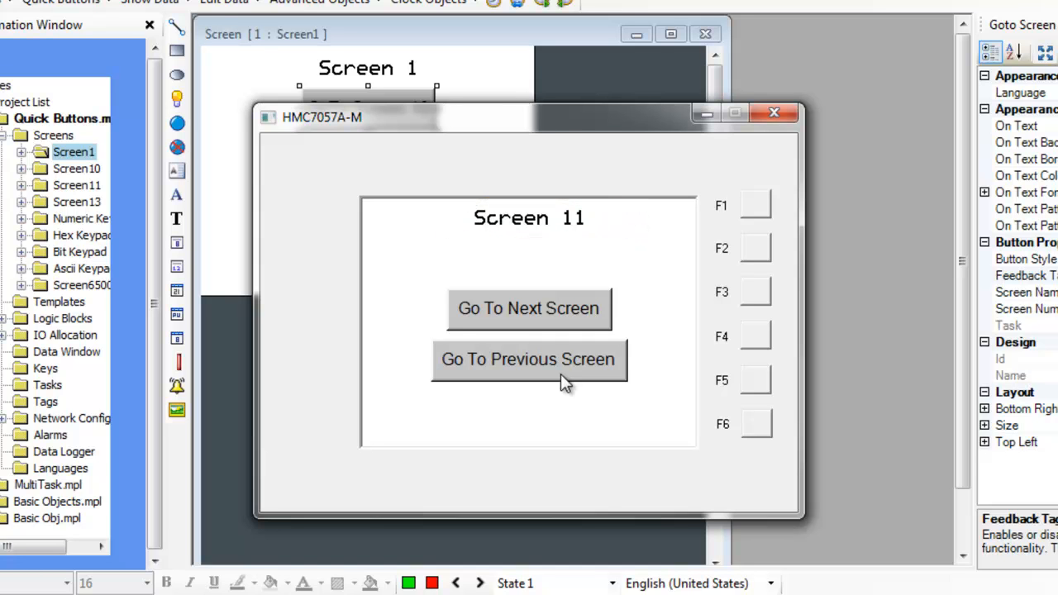
click(529, 359)
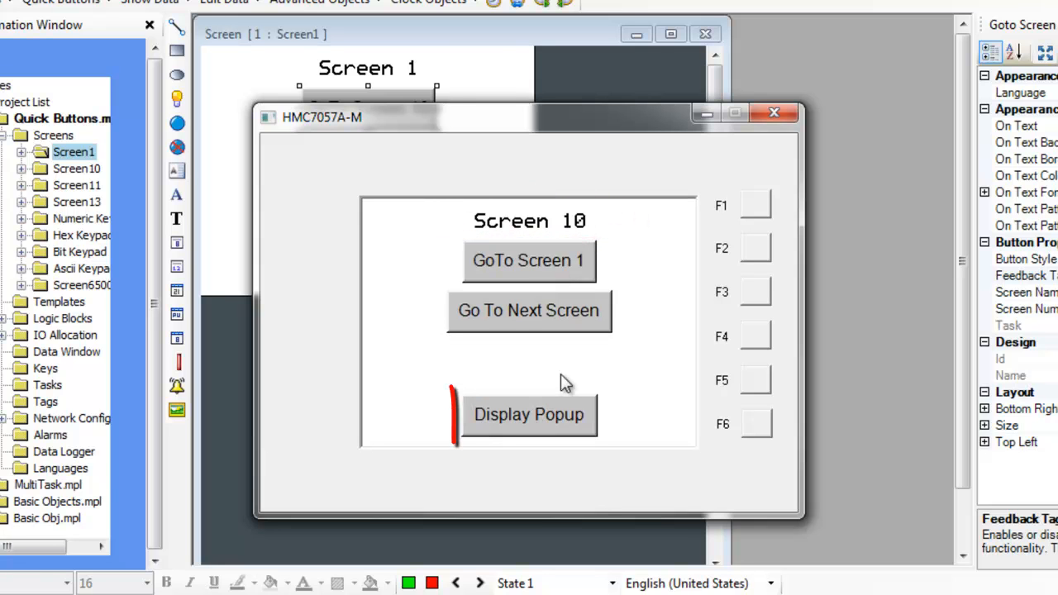
Step: Open the popup with Set, Reset and Toggle controls from Screen 10's Display Popup button
click(529, 415)
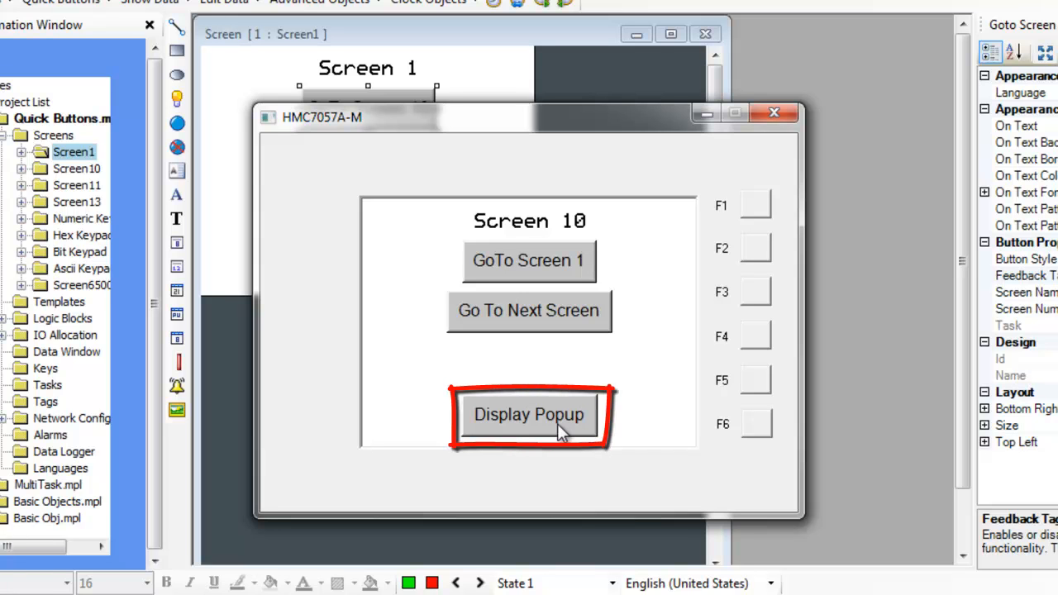
click(530, 415)
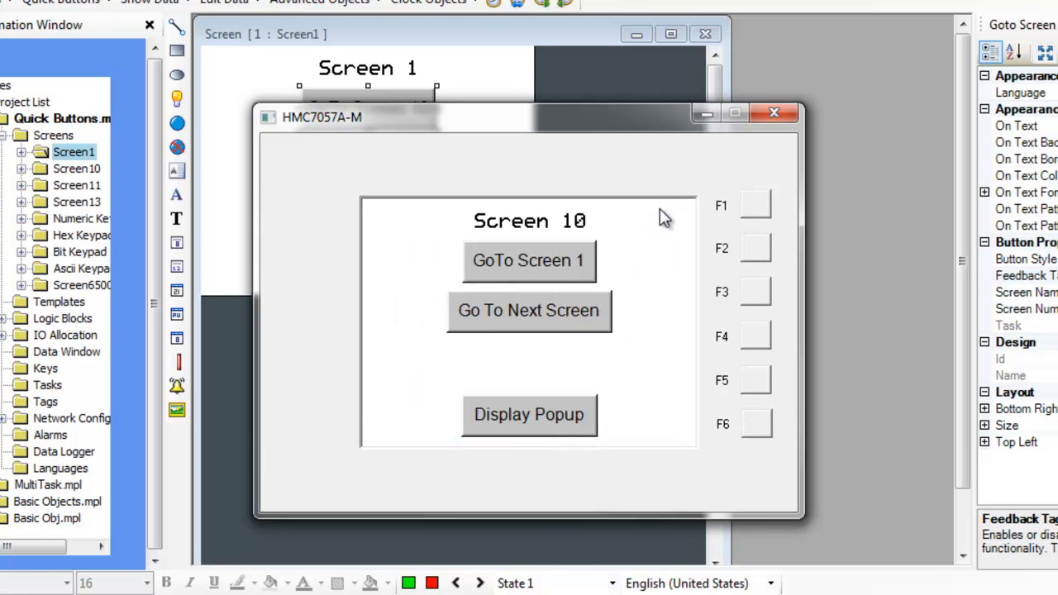
click(529, 415)
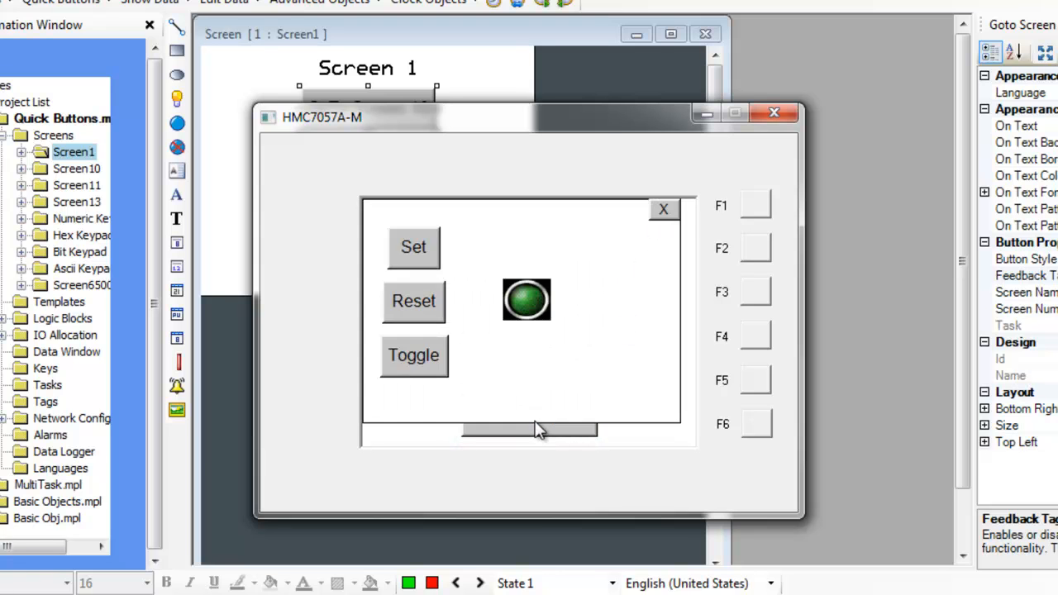
mouse_move(629, 278)
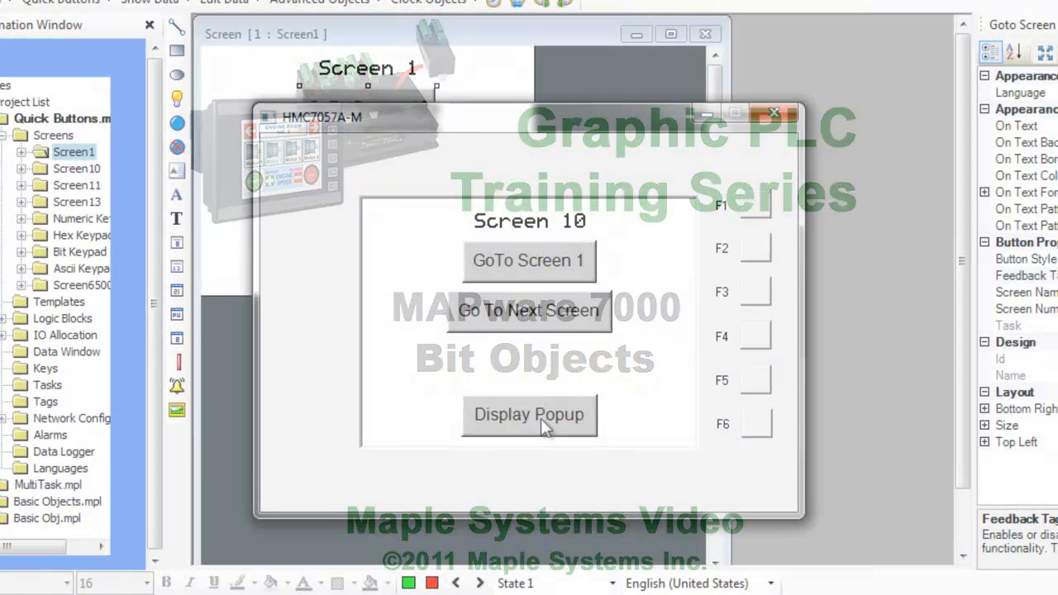
Step: Turn the popup lamp on, switch it off, then toggle its state
click(529, 415)
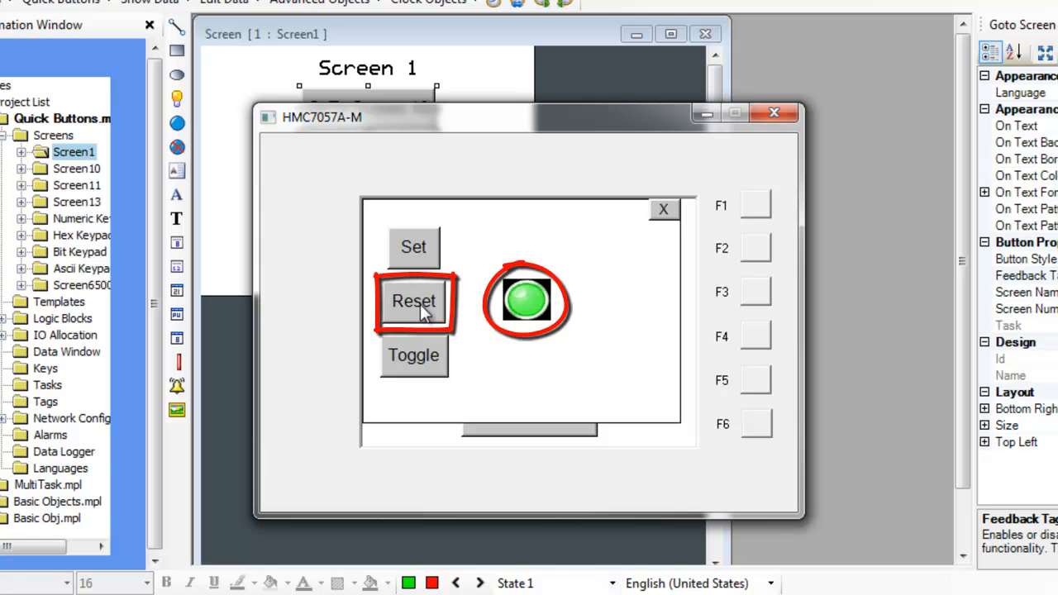
click(413, 300)
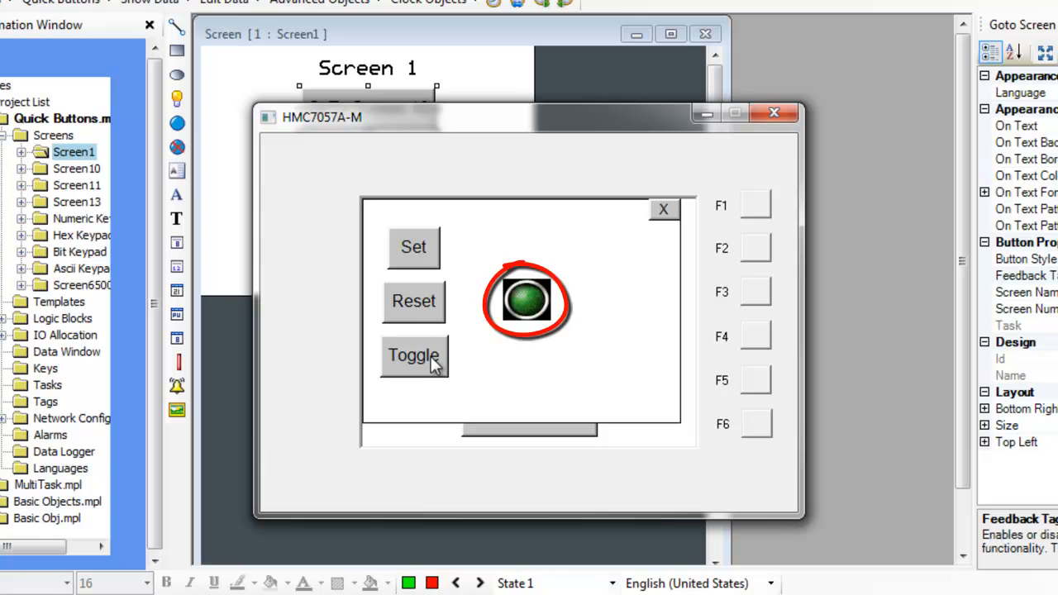
click(414, 356)
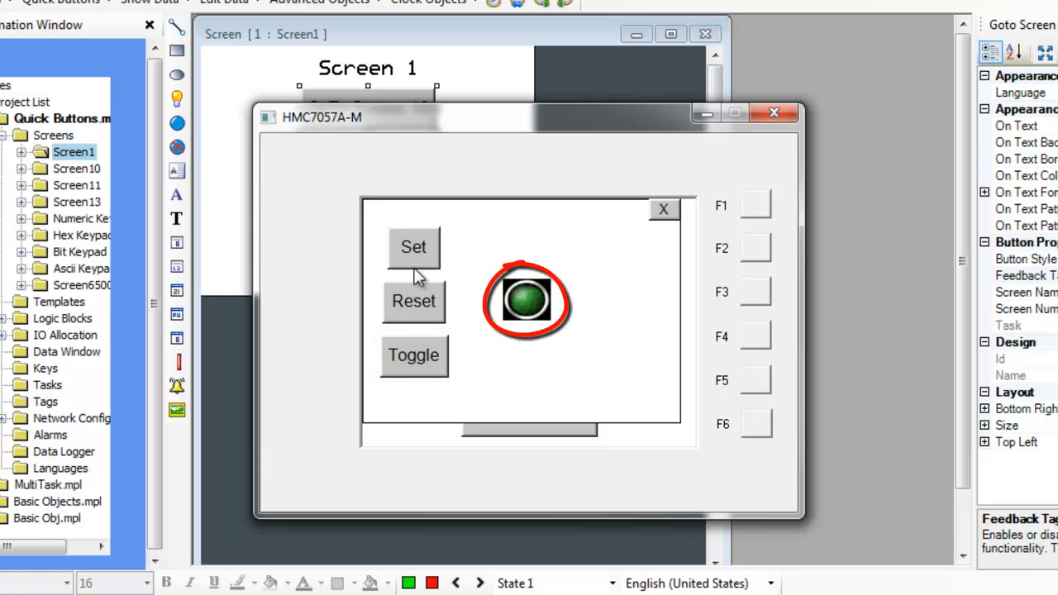
mouse_move(420, 369)
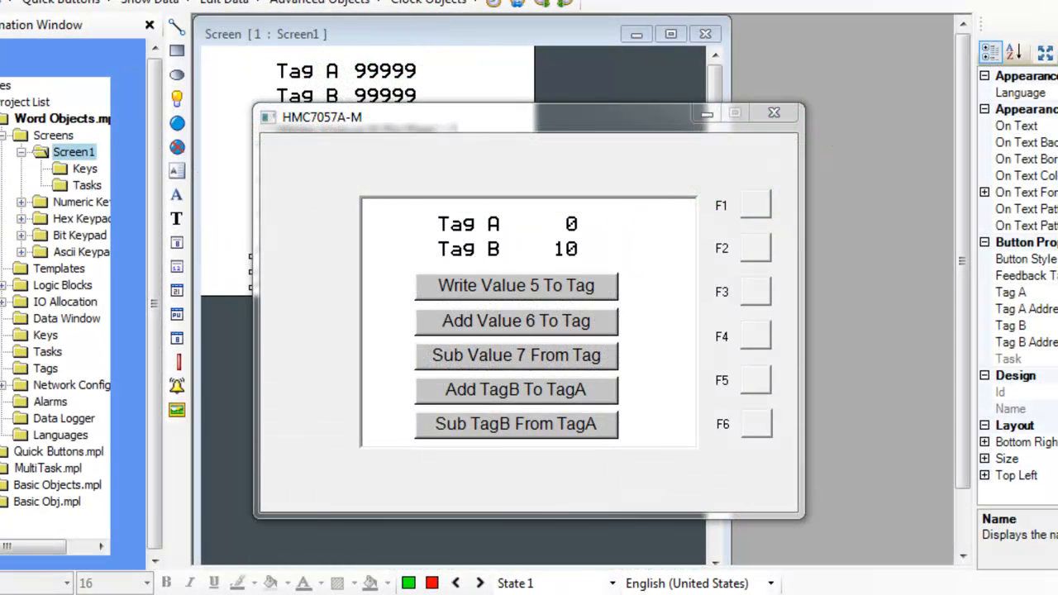
Step: Write a fixed value into Tag A, add 6 twice, then subtract 7 twice
click(516, 286)
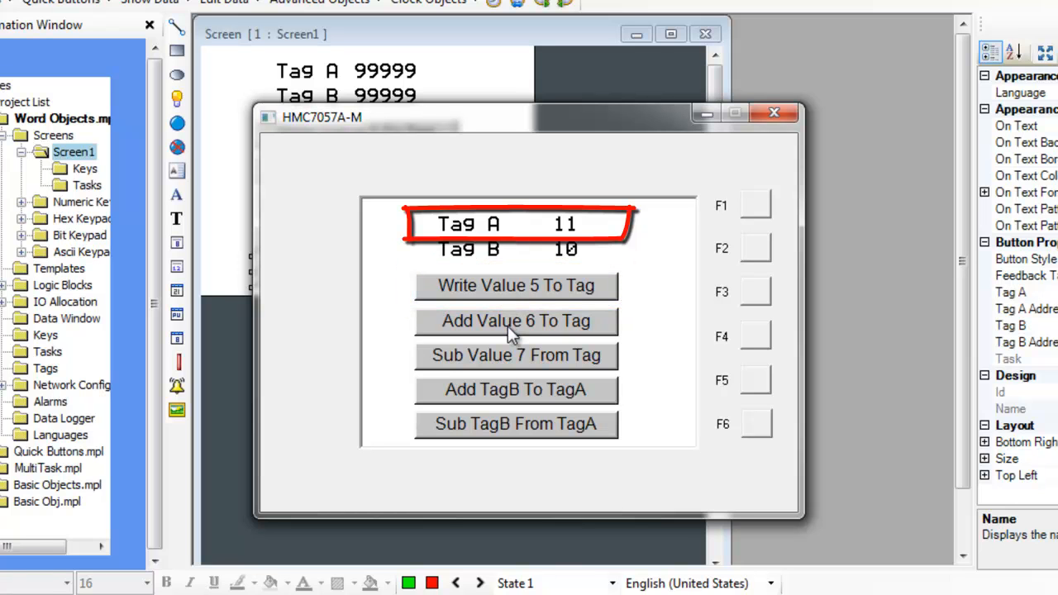
click(516, 321)
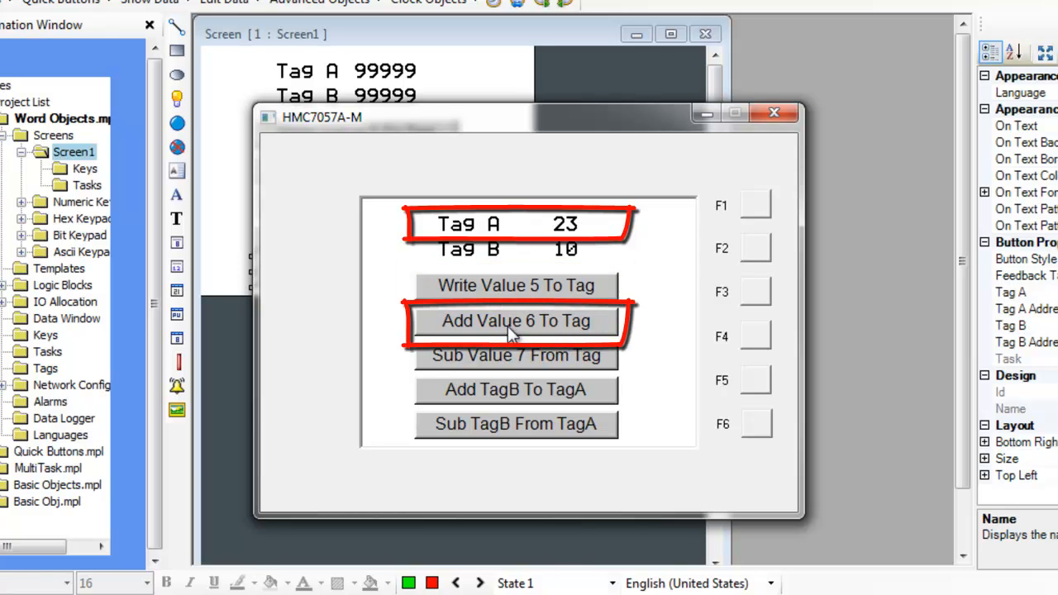
click(515, 321)
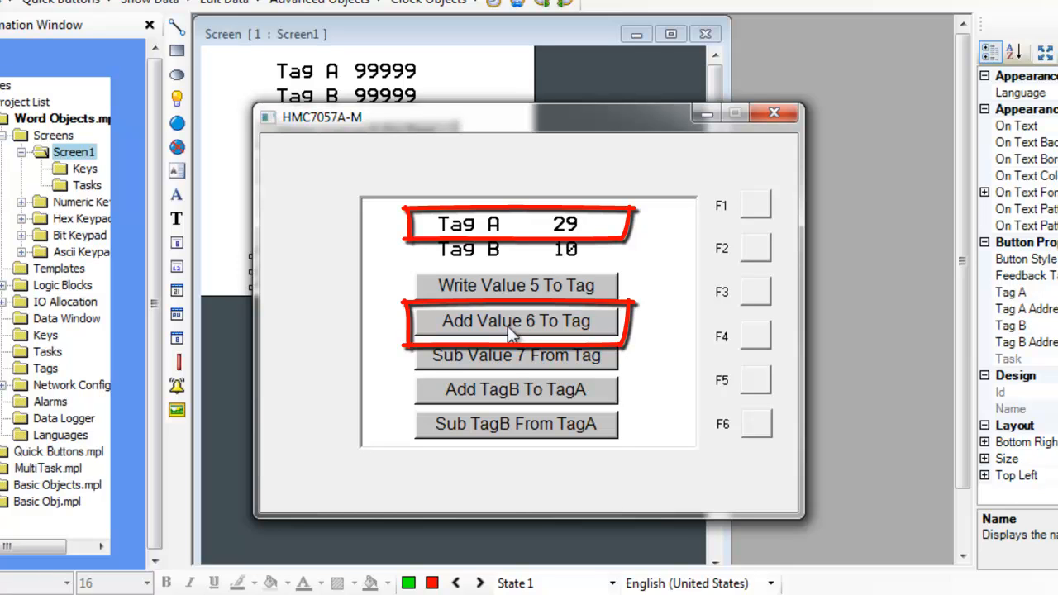
mouse_move(513, 362)
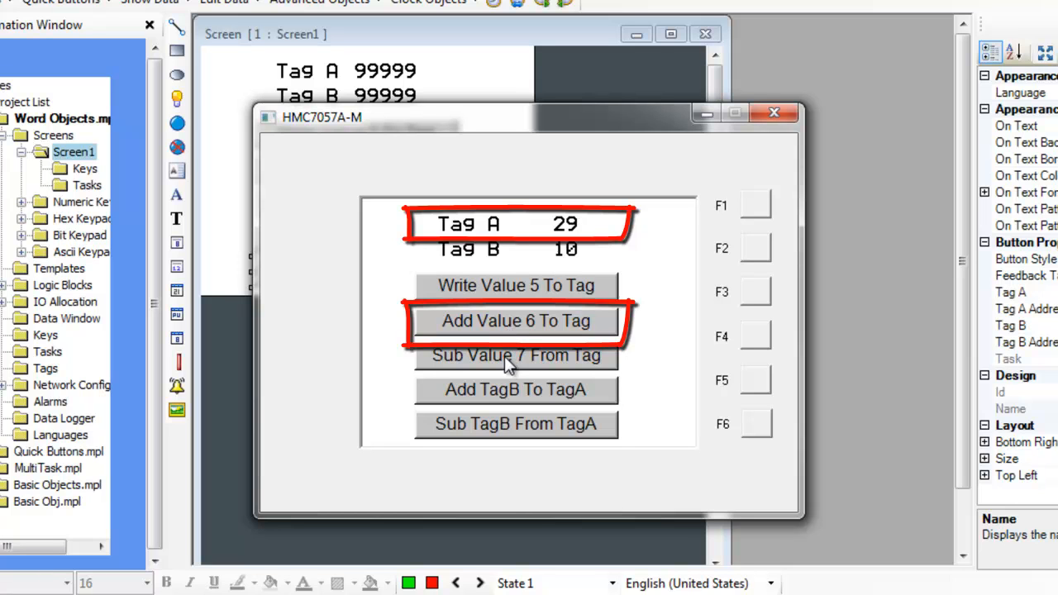
click(516, 355)
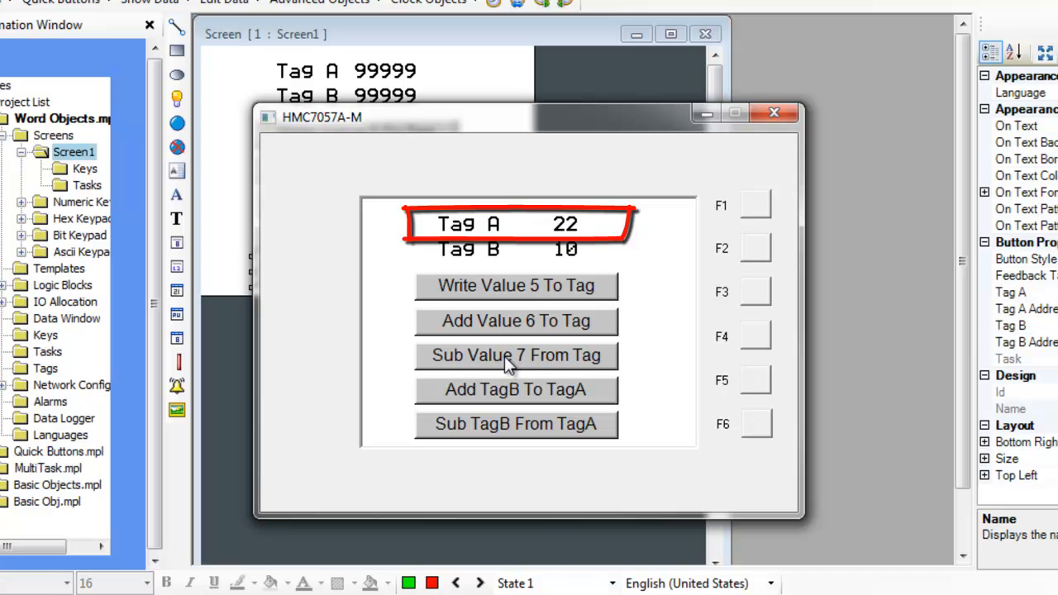
click(515, 355)
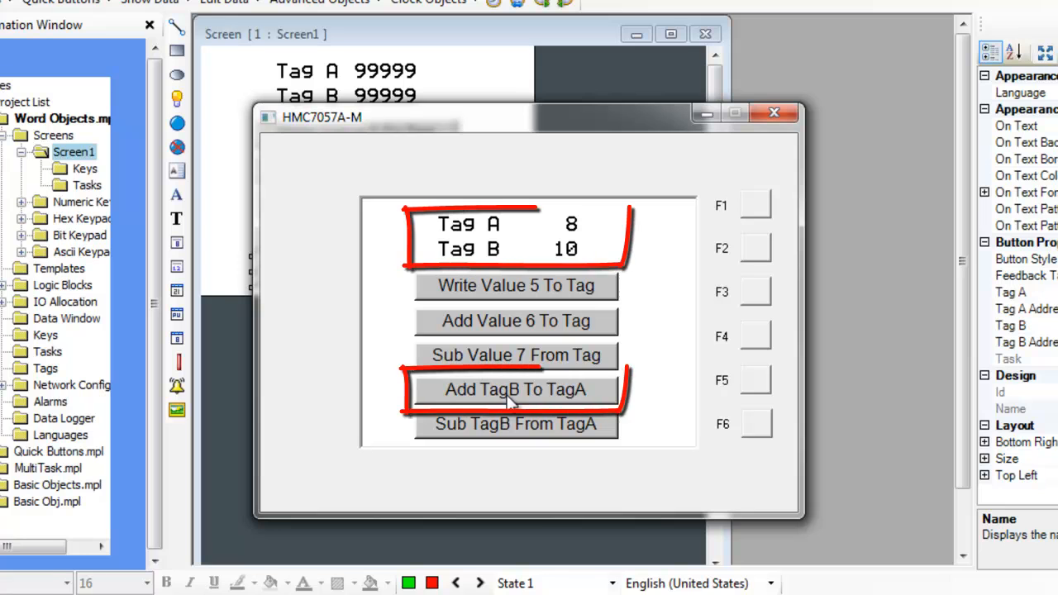
Step: Add Tag B to Tag A four times in the simulator
click(517, 390)
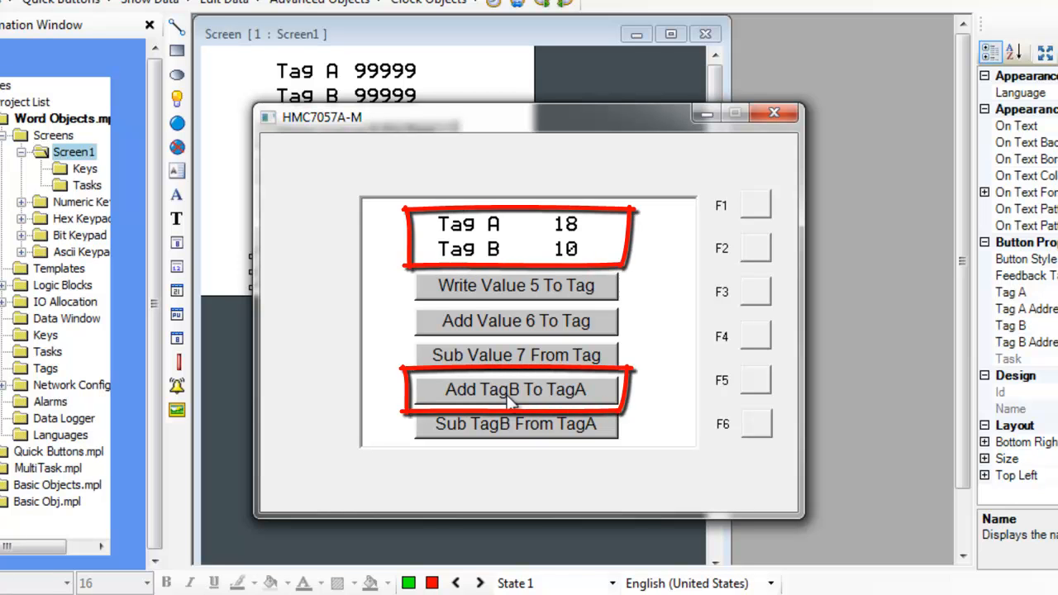
click(515, 389)
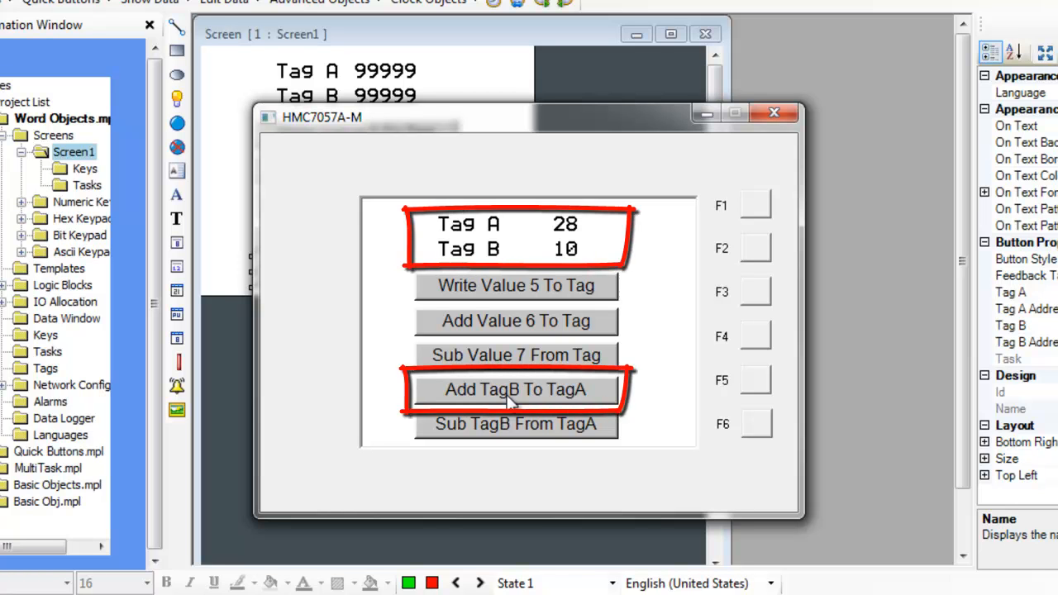
click(515, 390)
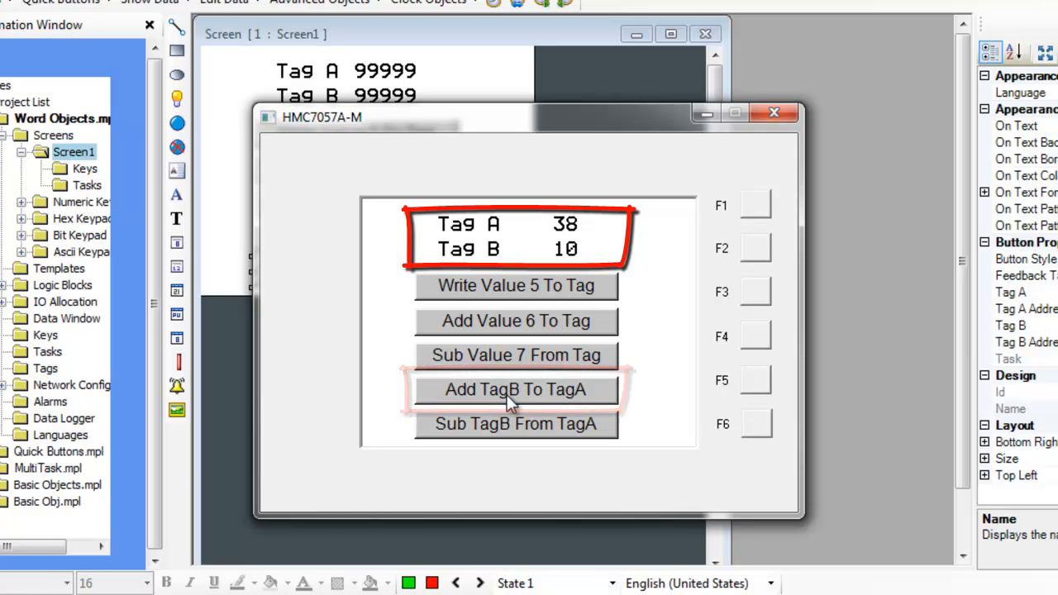
click(515, 391)
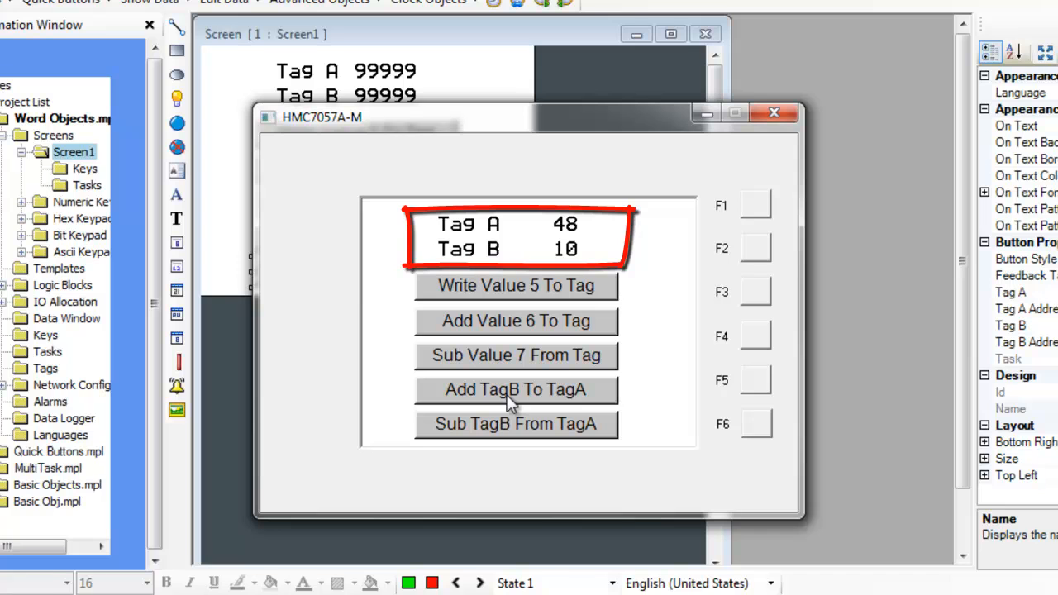
mouse_move(516, 439)
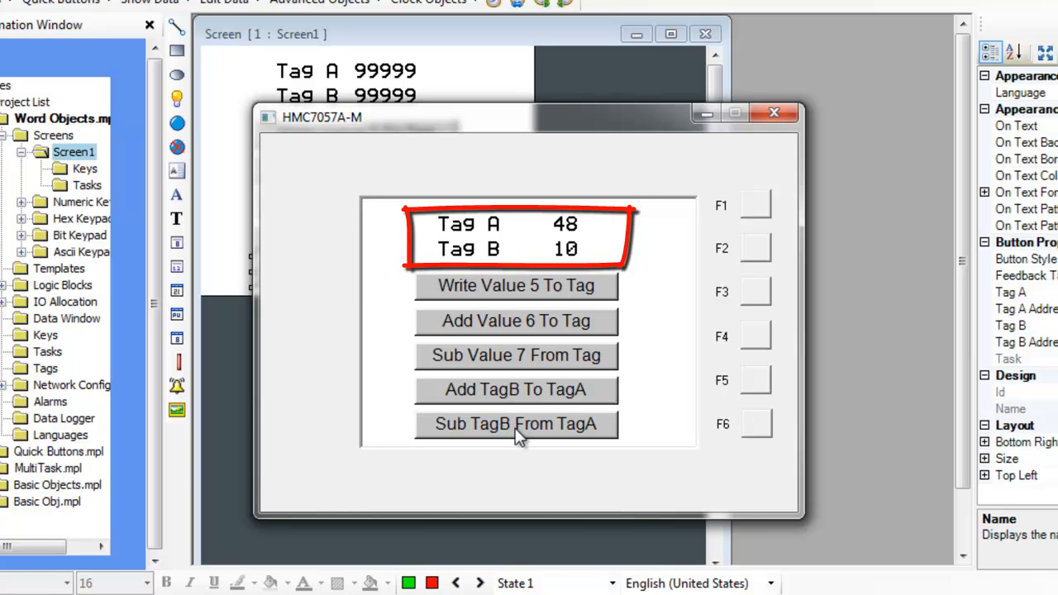
Step: Subtract Tag B from Tag A repeatedly, ending at Tag A 16, Tag B 10
click(515, 424)
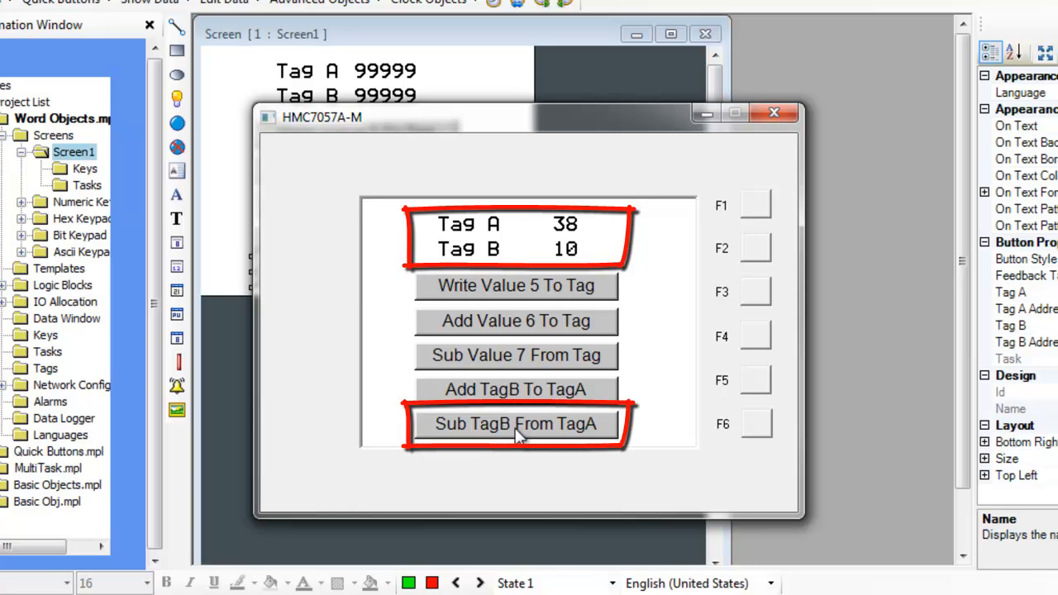
click(517, 424)
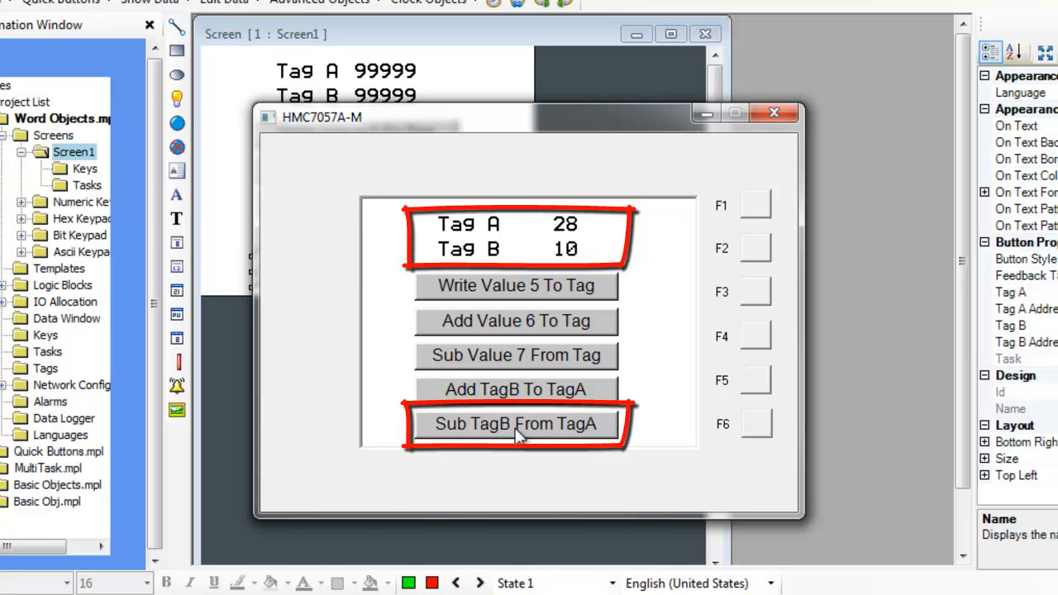
click(516, 425)
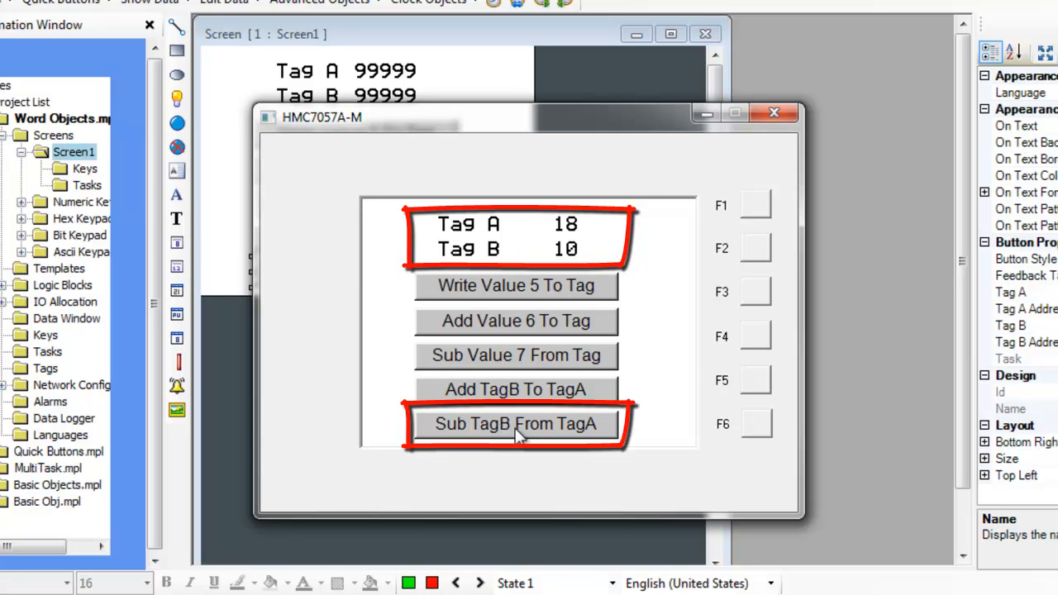
click(516, 425)
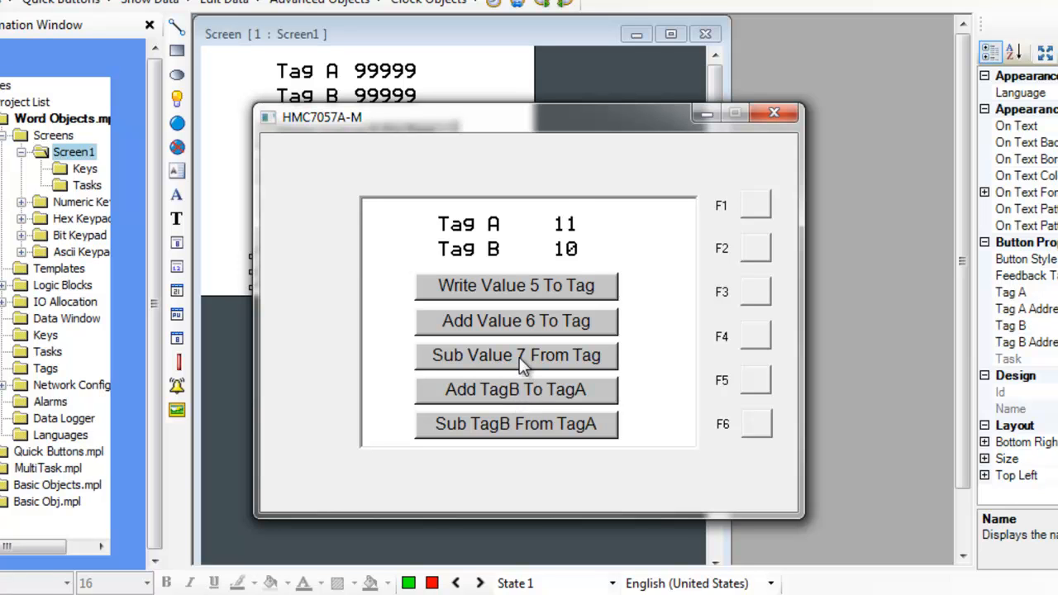
click(516, 321)
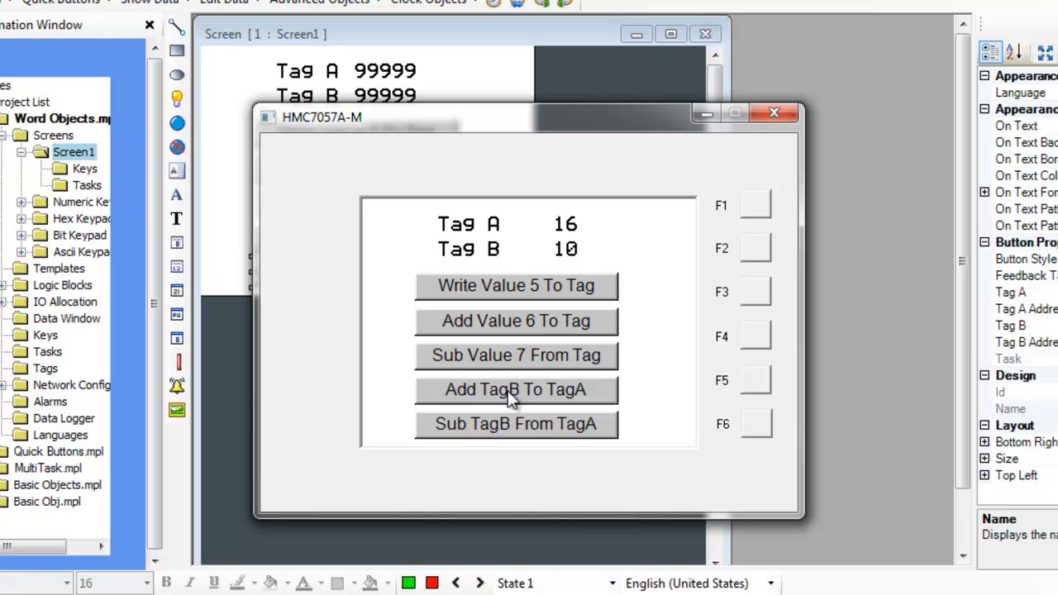
click(515, 424)
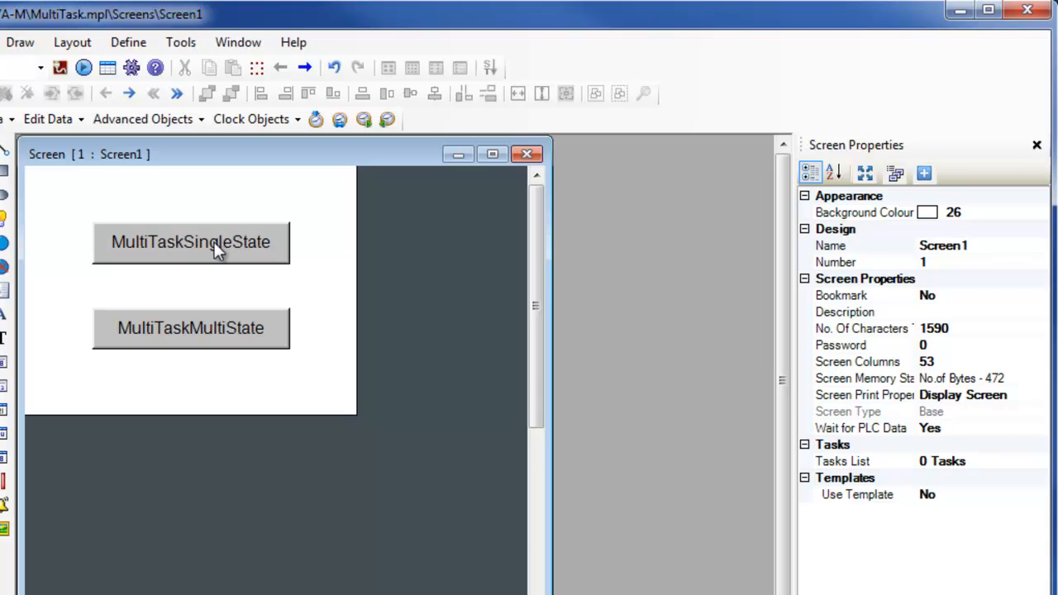
Step: Select the MultiTaskSingleState button and check that its Tasks list shows 0 tasks
click(190, 242)
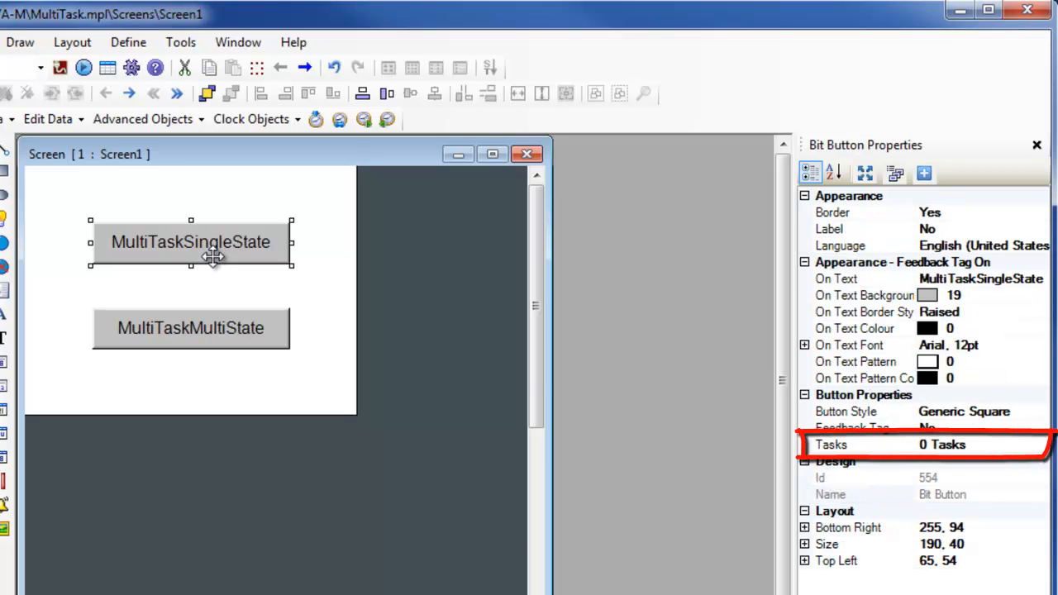
click(941, 444)
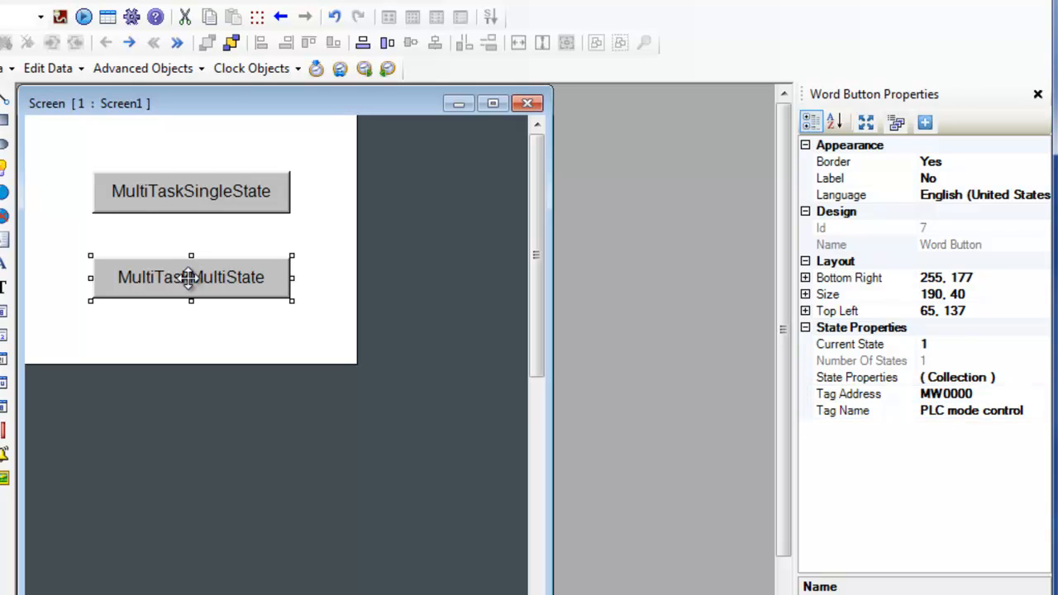
mouse_move(395, 317)
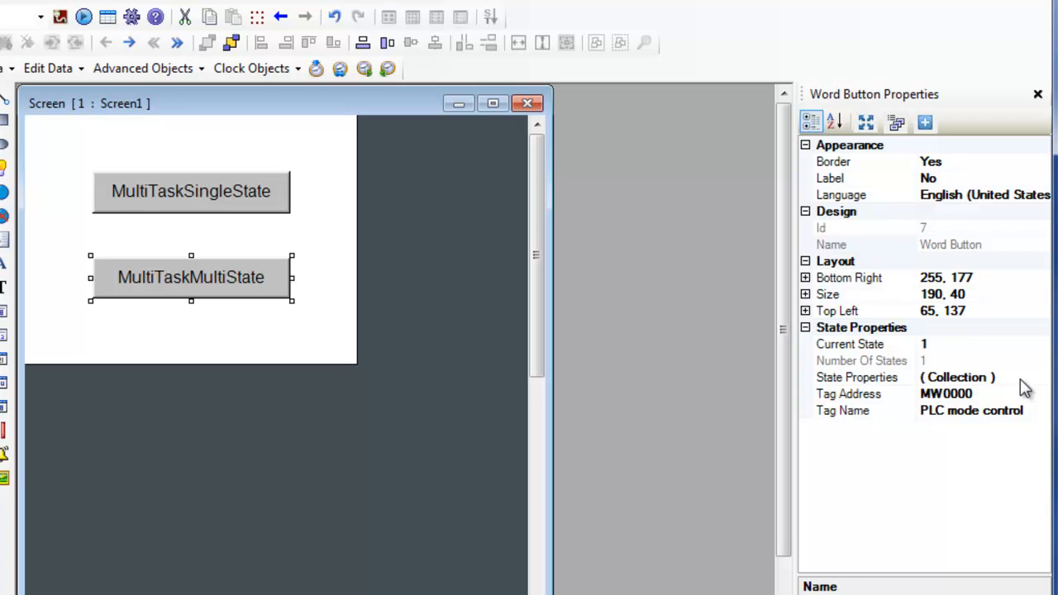
Step: Open the MultiTaskMultiState button's State Properties, showing State 1 with 0 tasks
click(957, 378)
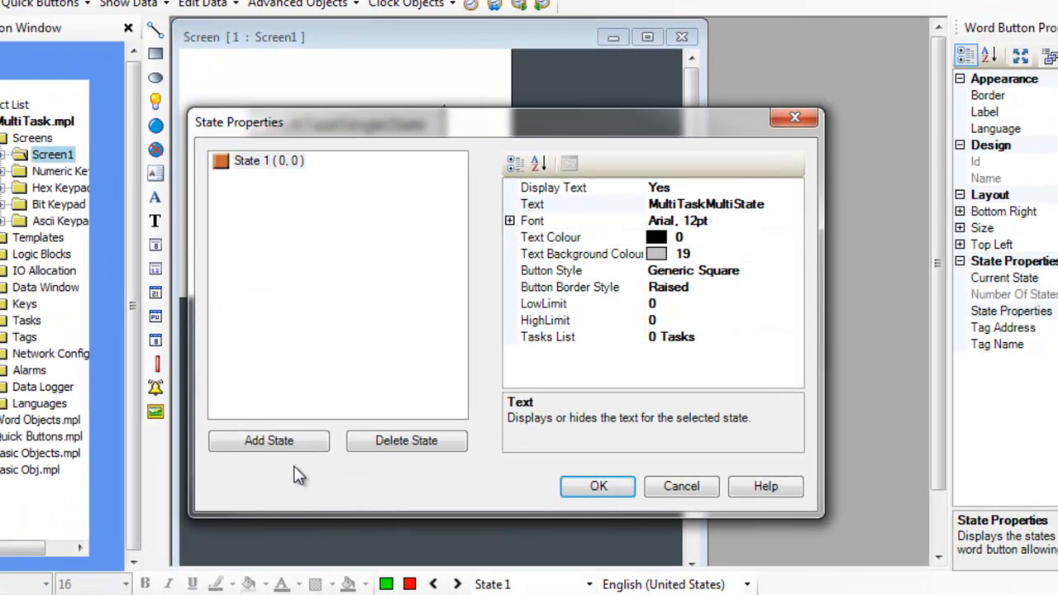
mouse_move(269, 441)
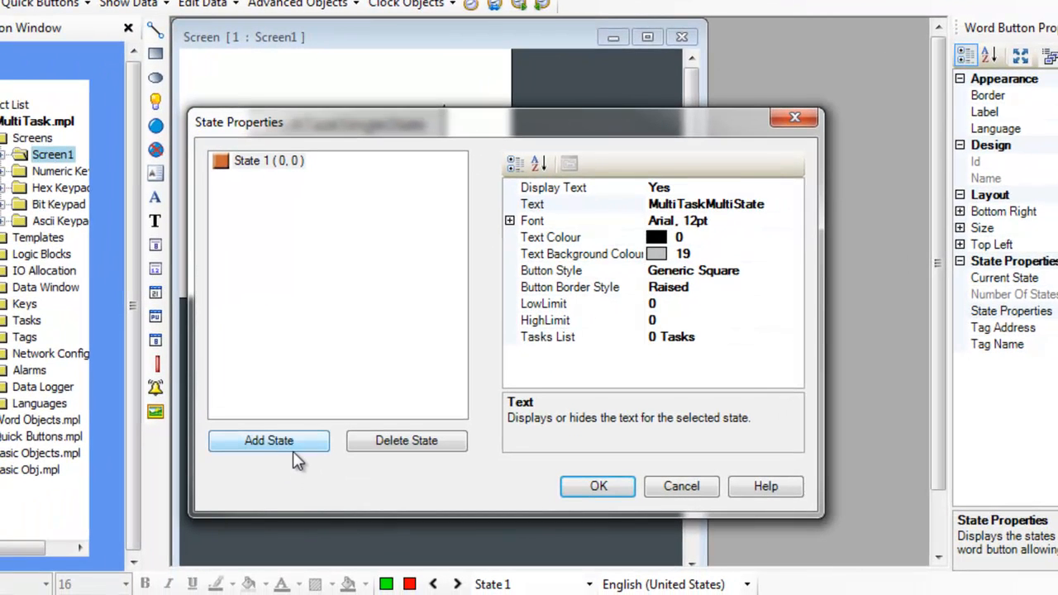
Step: Add states until the 32-state limit error appears, then dismiss it
click(268, 440)
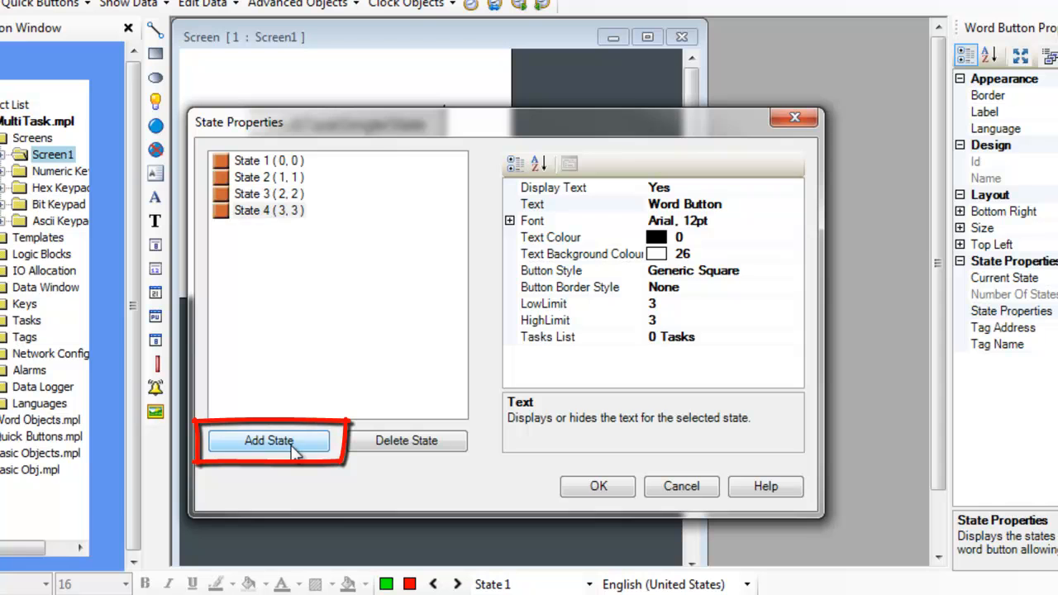
click(268, 440)
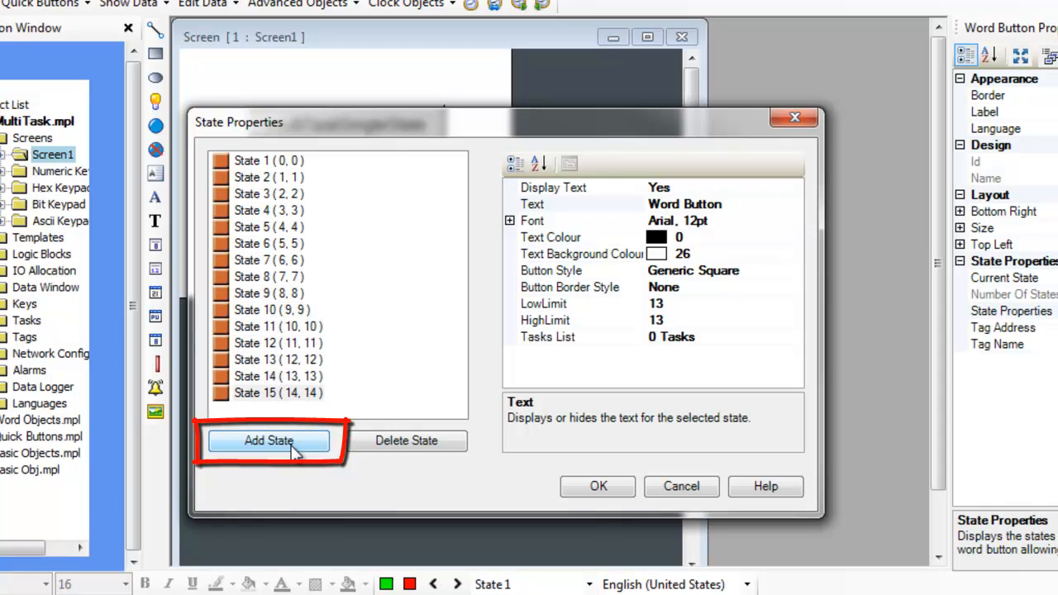
click(268, 440)
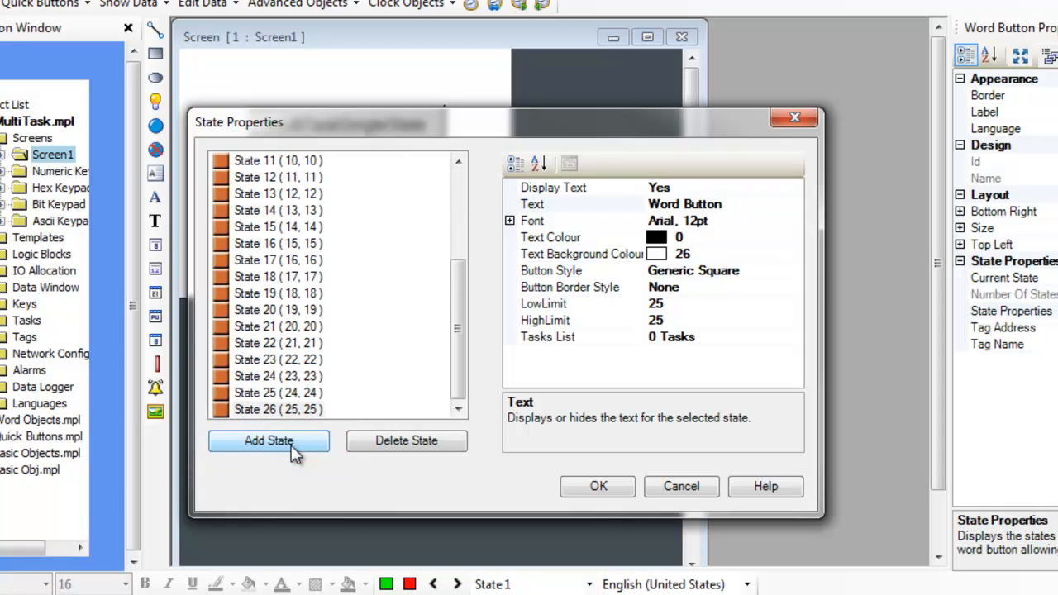
click(269, 441)
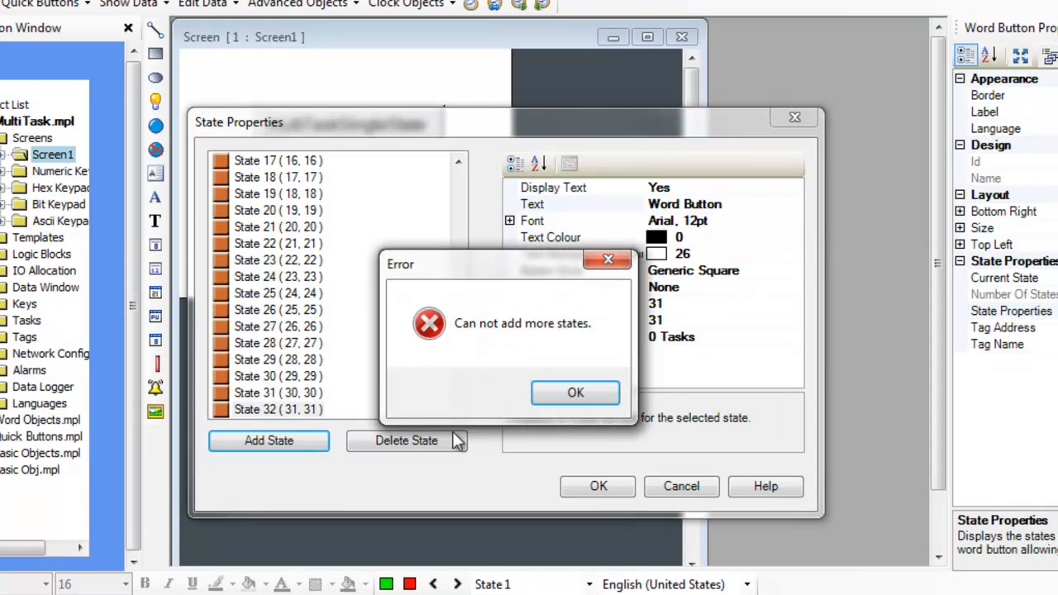
click(575, 393)
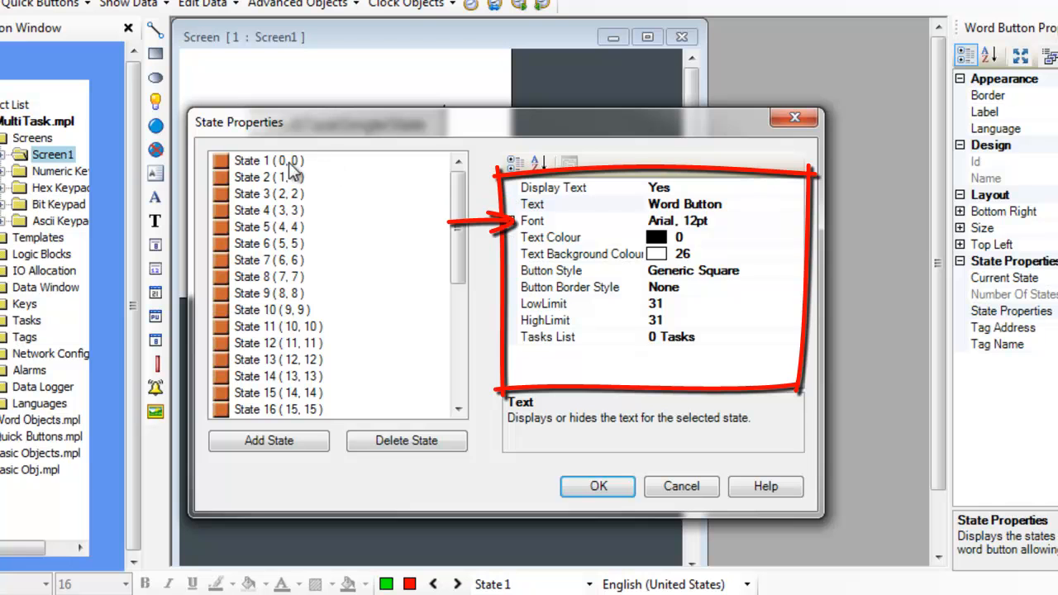
Step: Select State 1 and open its Touch Screen Tasks List
click(268, 161)
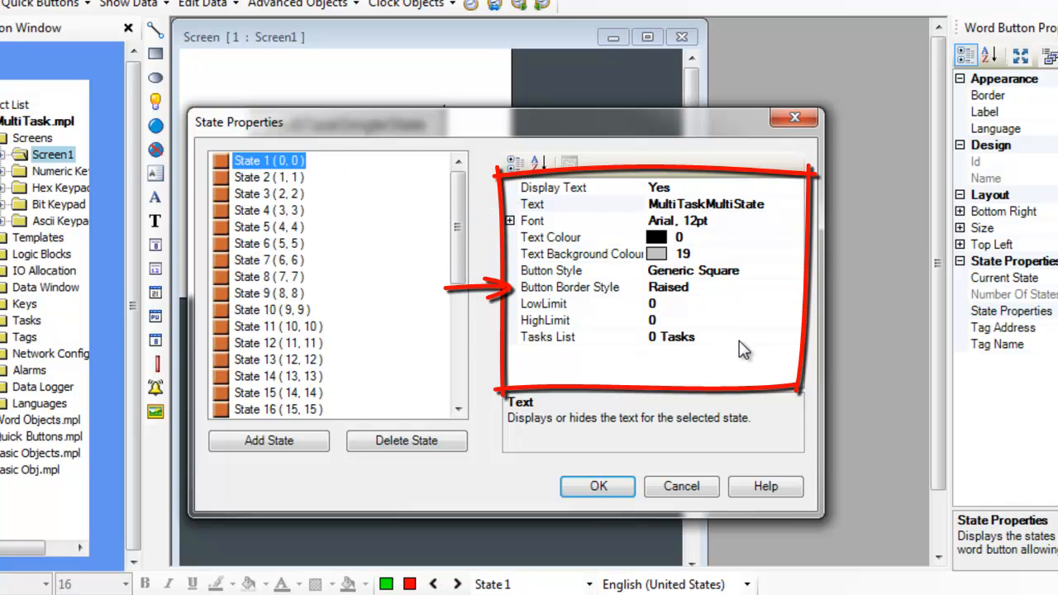
click(572, 337)
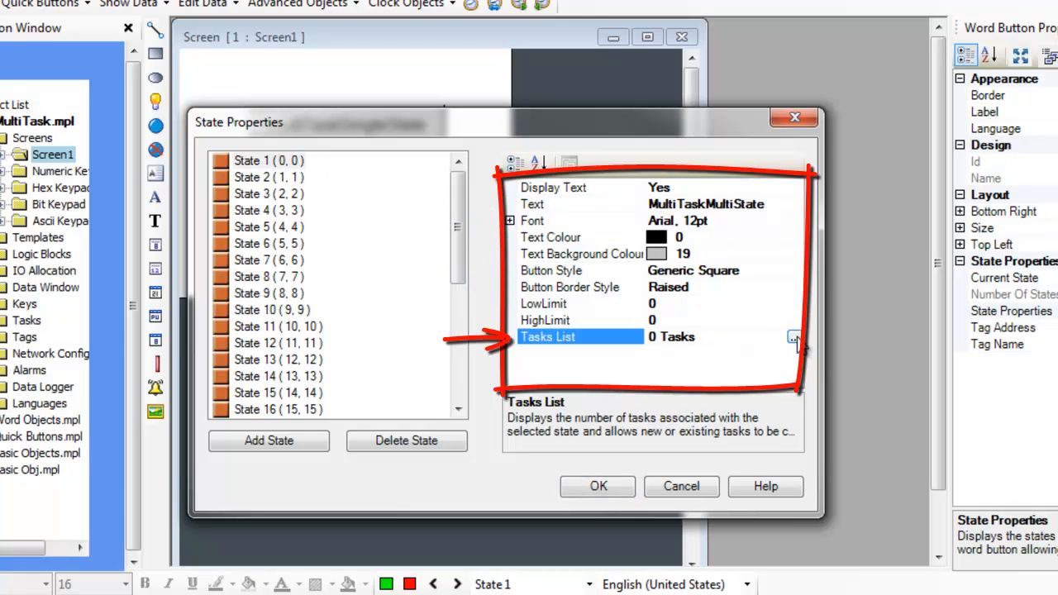
click(793, 337)
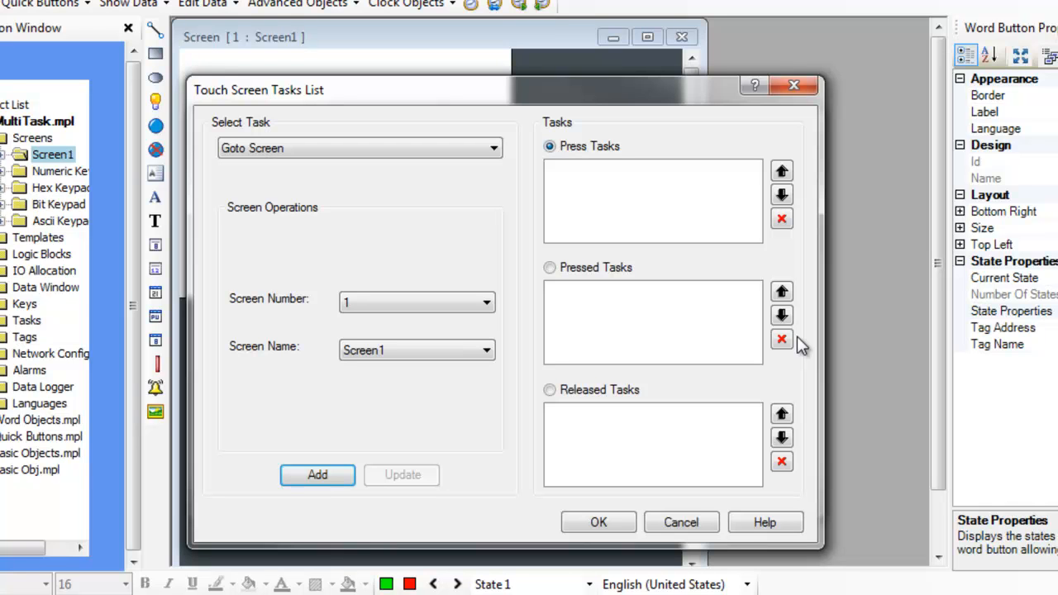